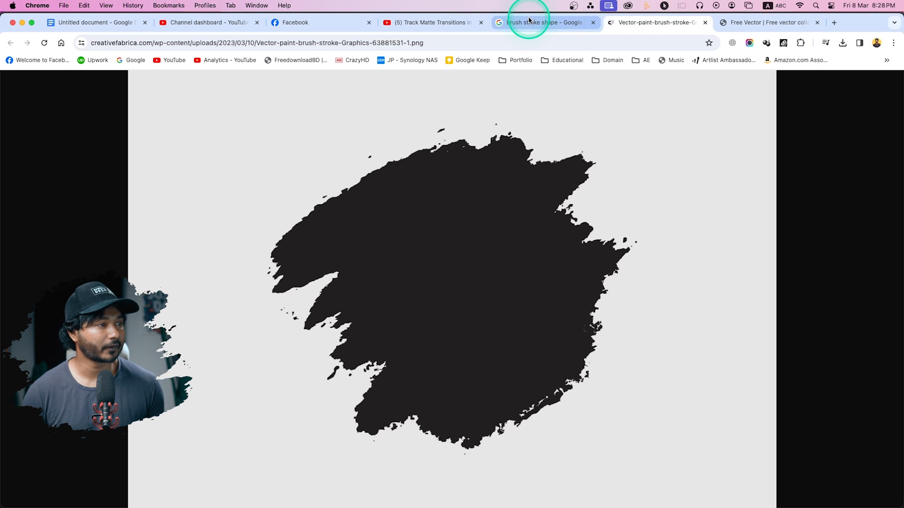
- Save the black brush-stroke PNG from Chrome into the 'Plase anything on a shape' folder
left_click(539, 22)
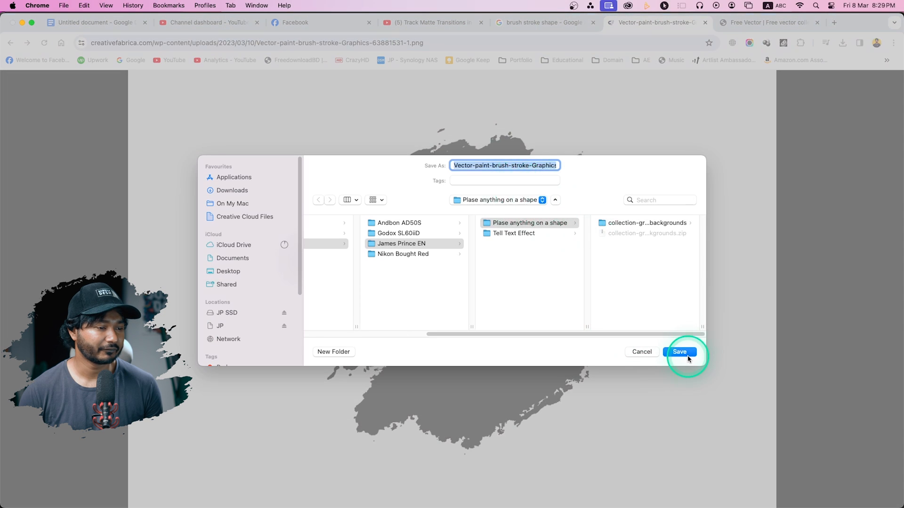
left_click(679, 352)
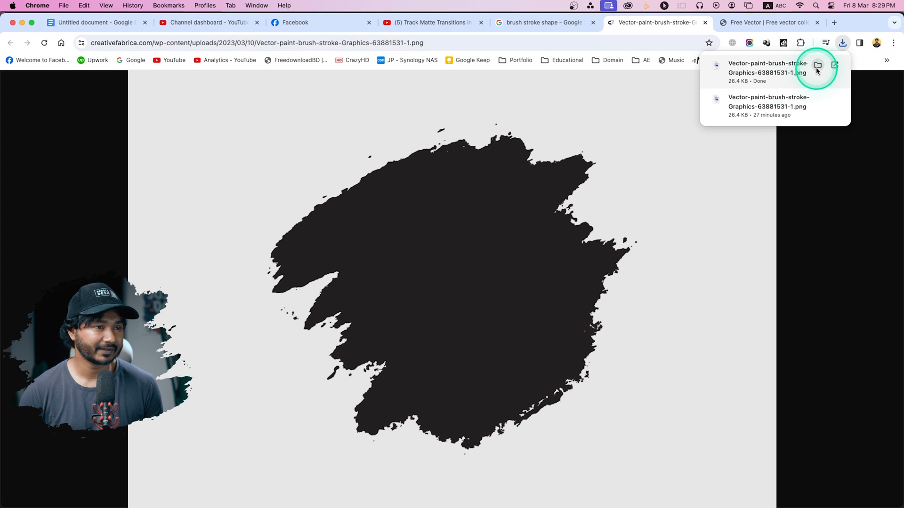
- Reveal the downloaded PNG in Finder and drop it onto Premiere Pro to import it beside C1834
left_click(818, 65)
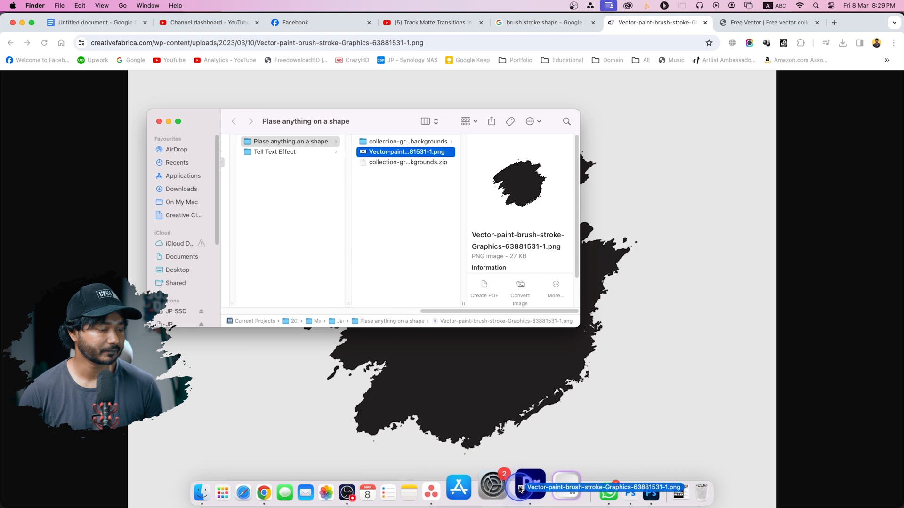
left_click(527, 491)
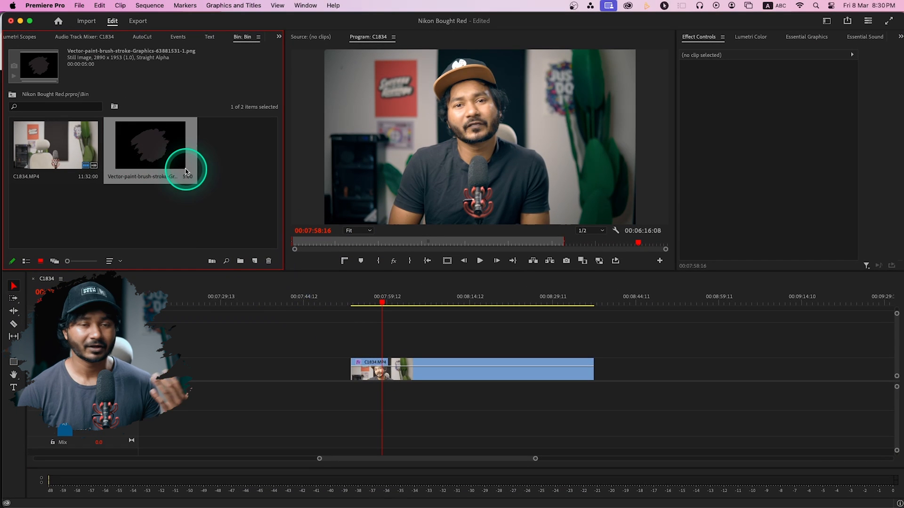
- Place the brush-stroke PNG on V2 above C1834 and stretch its out point to the clip's end
left_click_drag(149, 145, 353, 334)
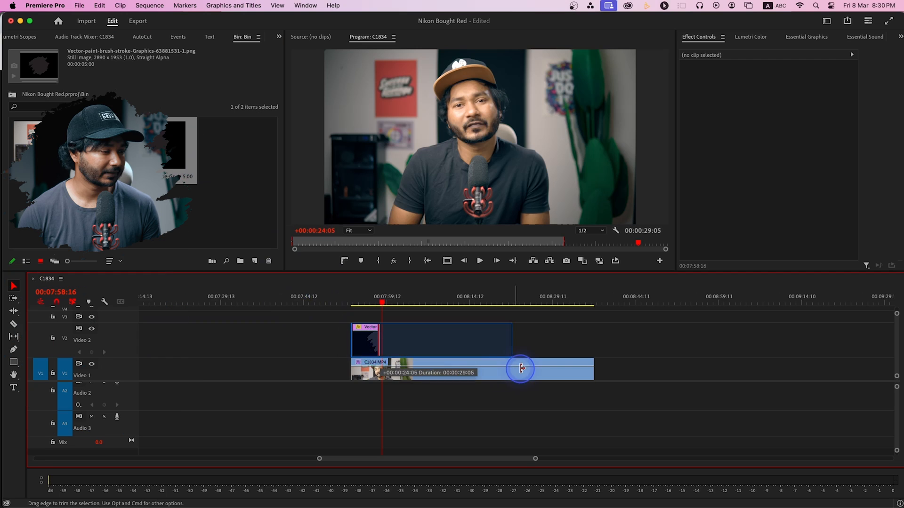
left_click_drag(518, 368, 594, 345)
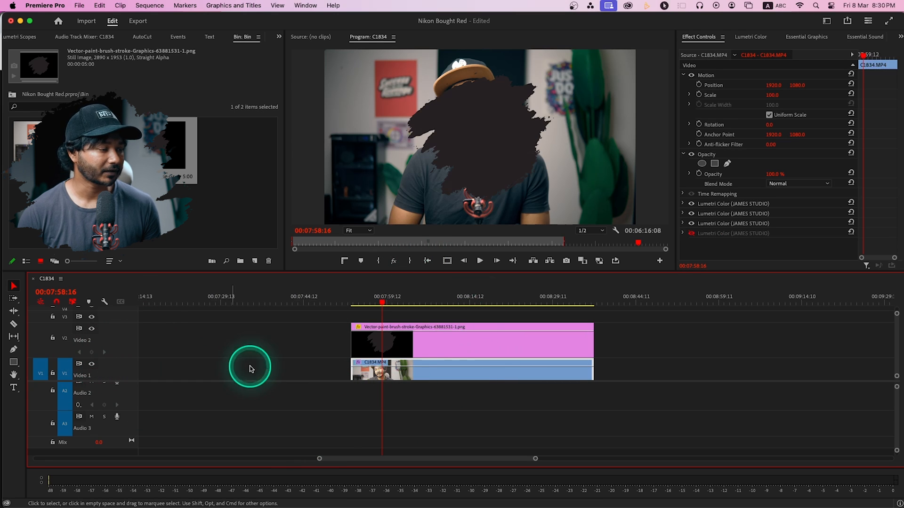
left_click(384, 343)
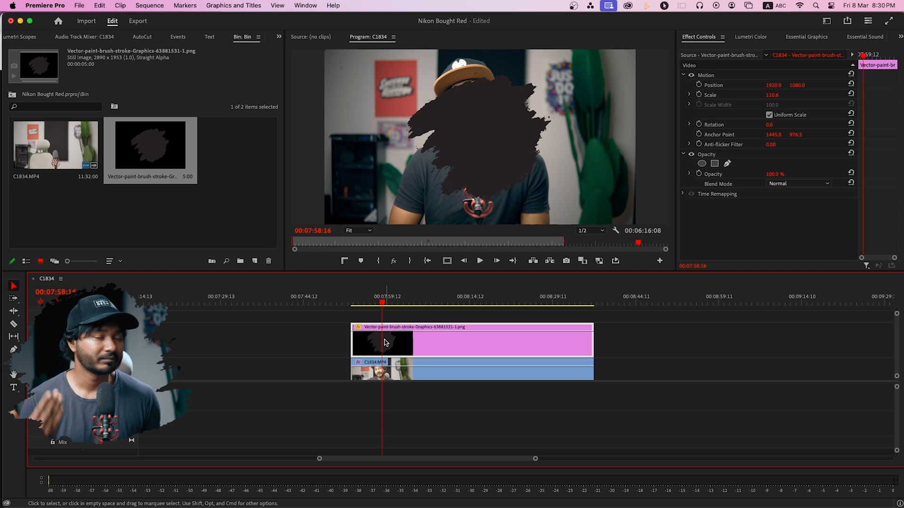
left_click(468, 372)
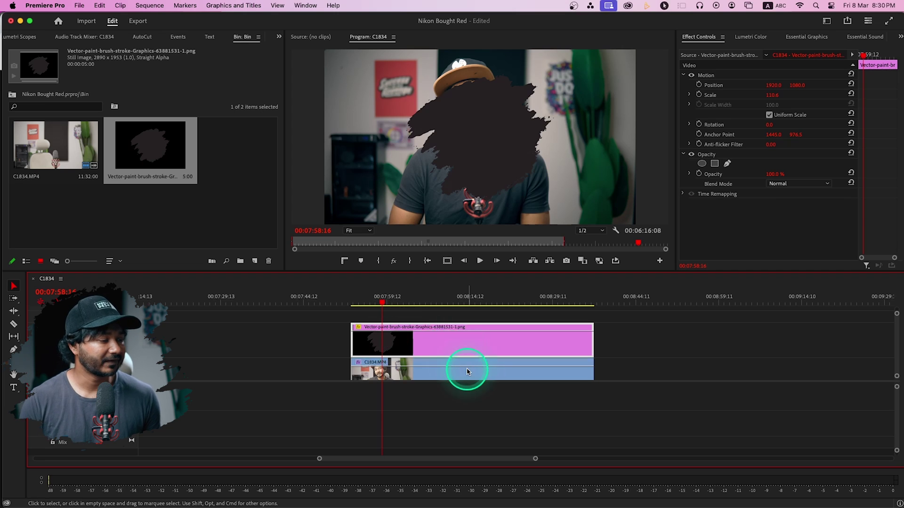
left_click(473, 369)
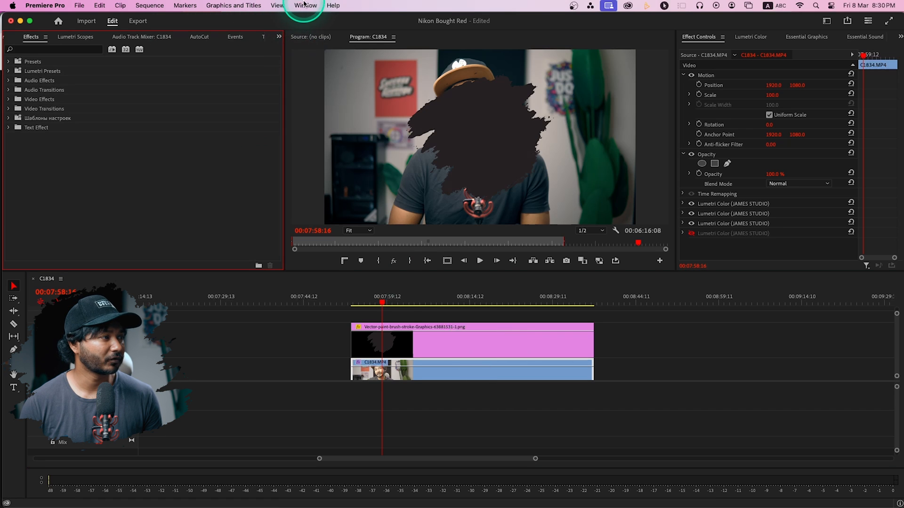
- Find Track Matte Key in the Effects panel by searching 'track' and apply it to the C1834 clip
left_click(305, 5)
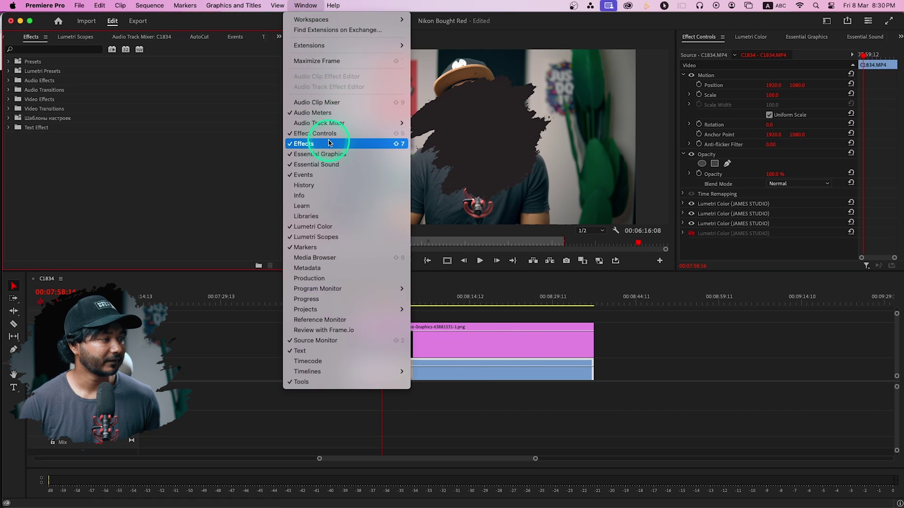
left_click(304, 143)
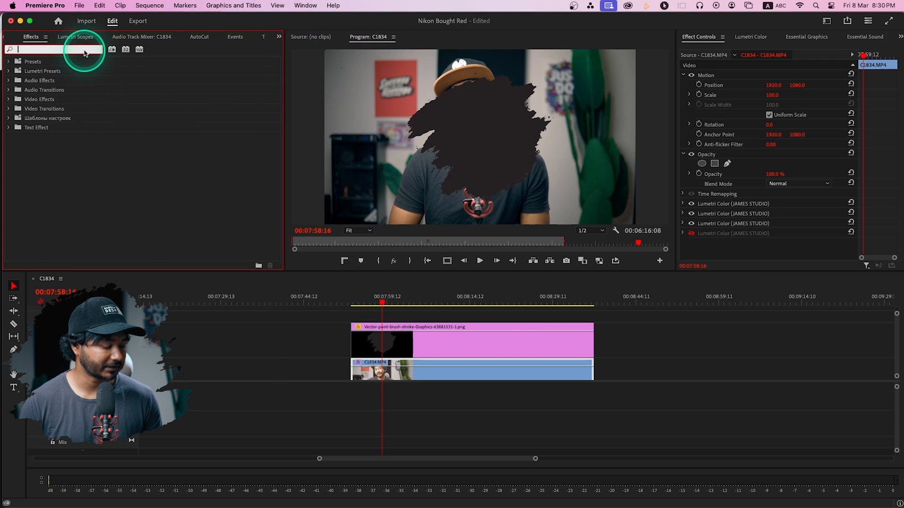
type("track")
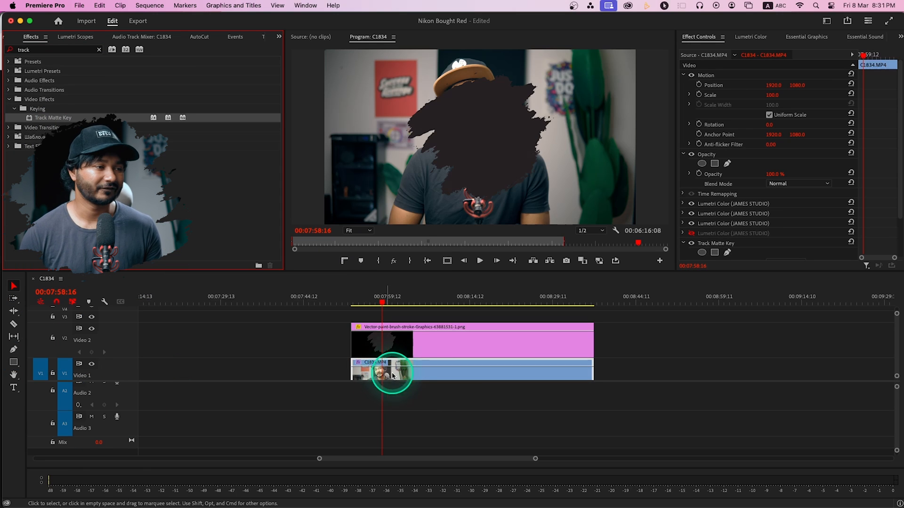
left_click(698, 37)
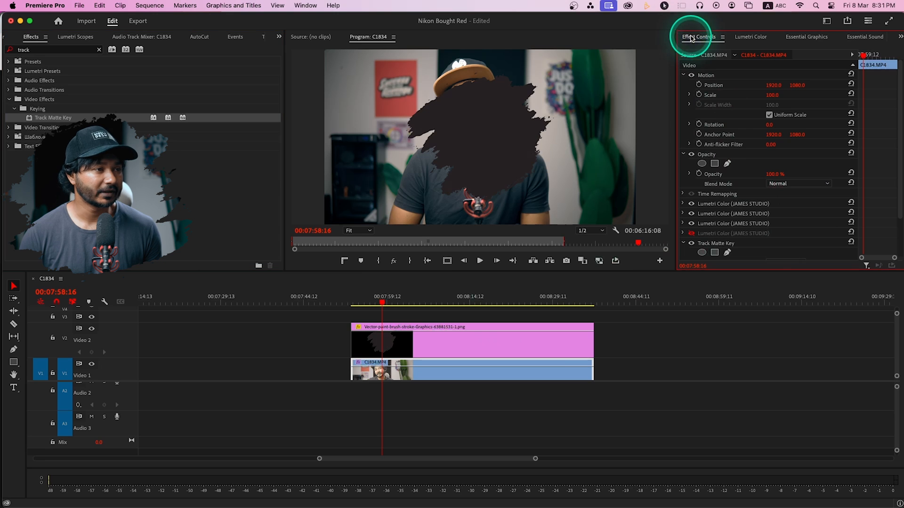
- Set the Track Matte Key's Matte to Video 2 so the face-cam shows only inside the brush stroke
left_click(305, 5)
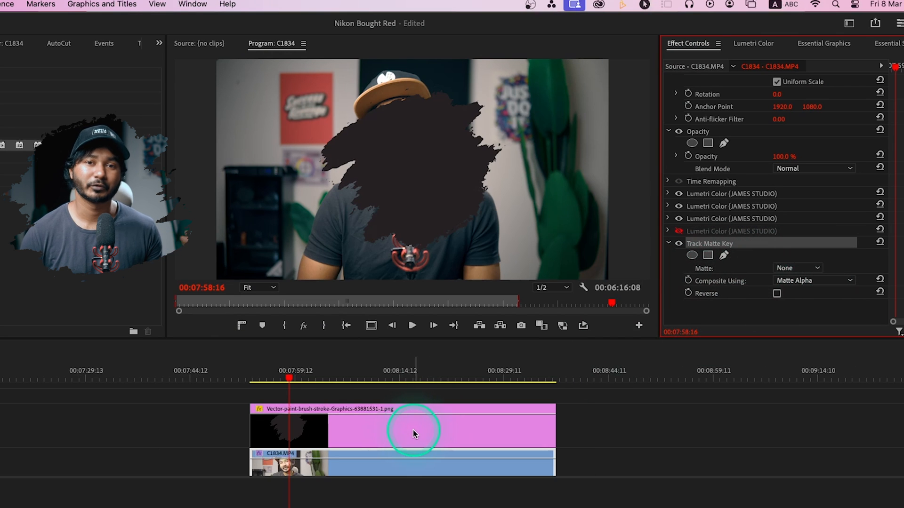
left_click(415, 432)
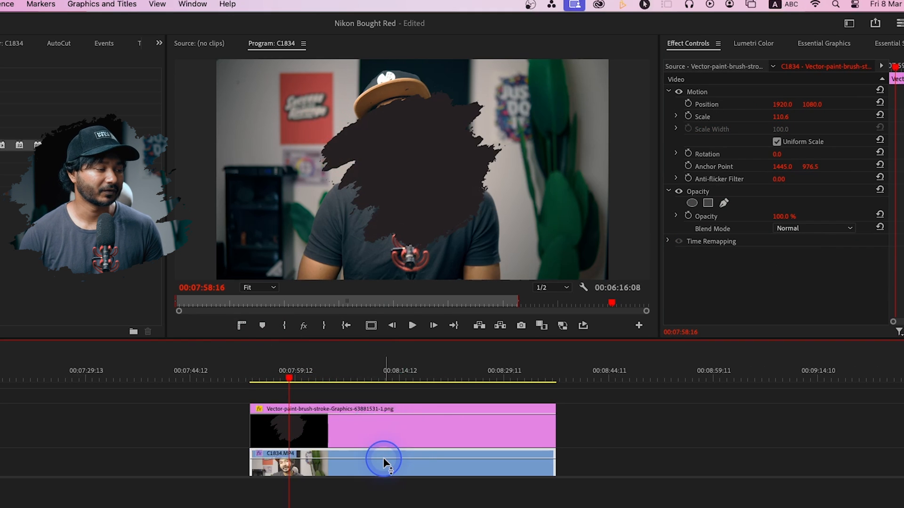
left_click(384, 461)
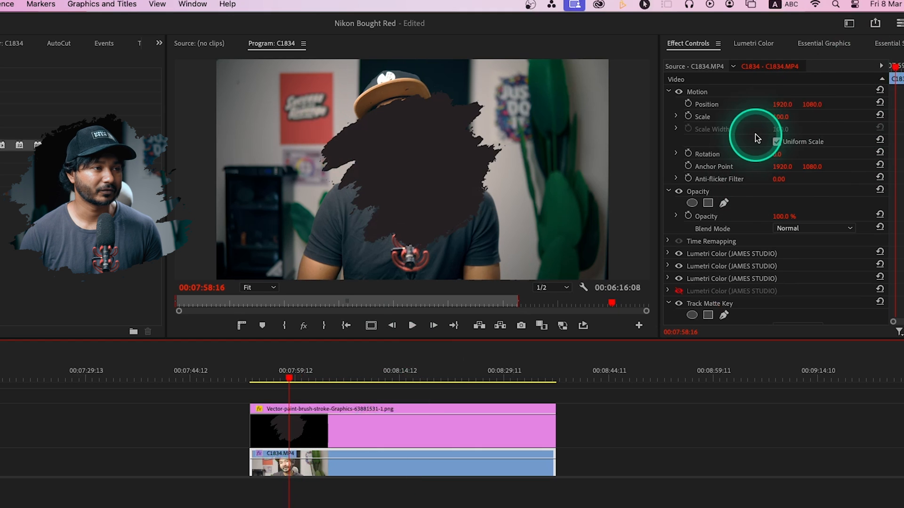
left_click(810, 268)
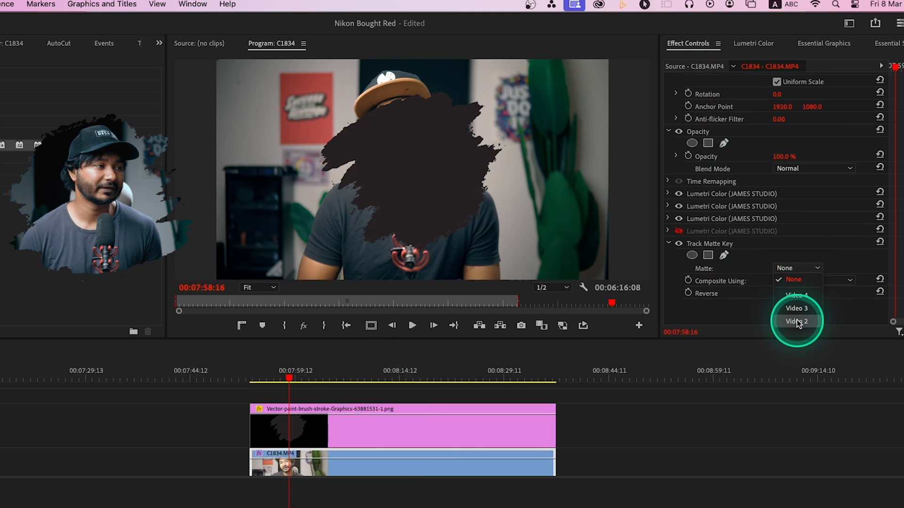
left_click(797, 321)
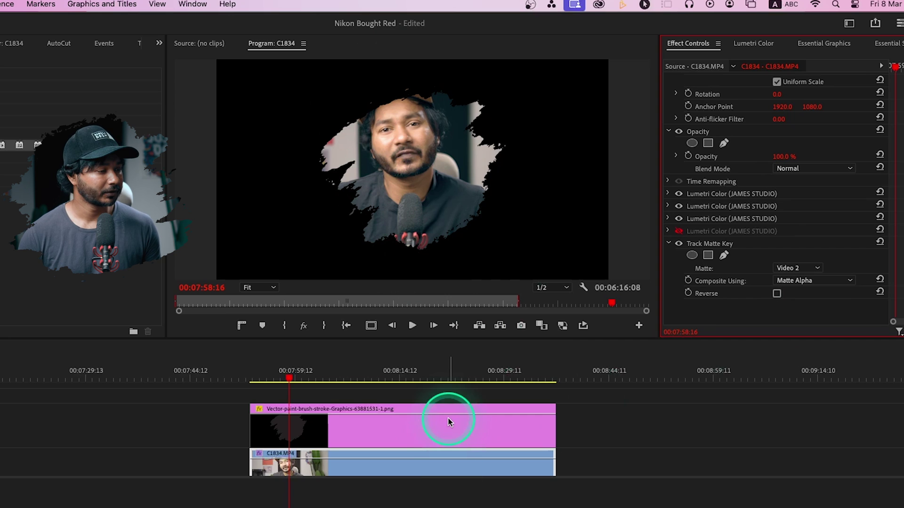
- Scale the brush-stroke PNG clip up to about 148.6 so more face-cam footage shows through
left_click(448, 426)
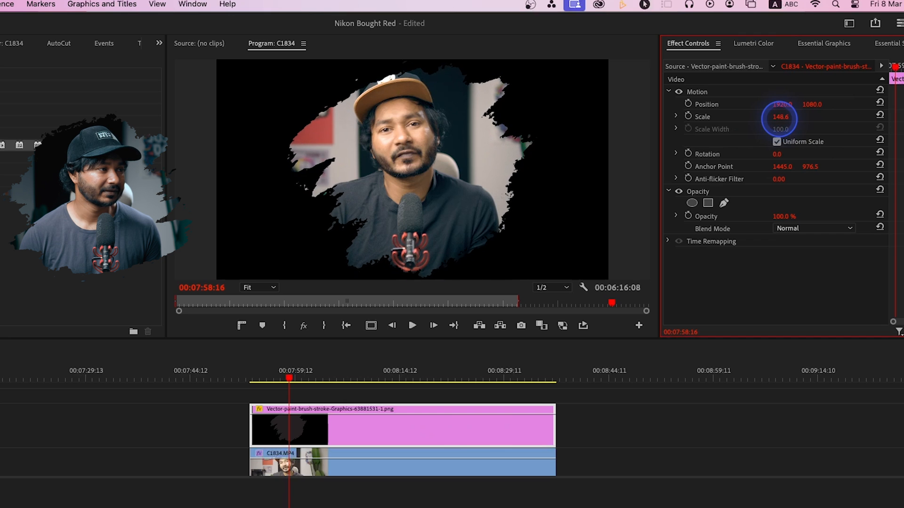
left_click_drag(782, 117, 793, 117)
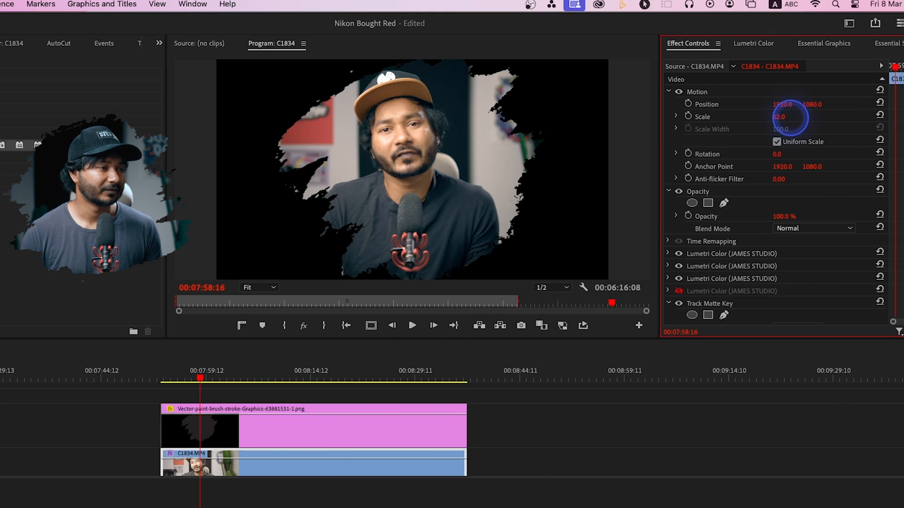
- Scale C1834 down to 24 and drag the masked face-cam to the frame's bottom-left corner
left_click_drag(789, 117, 779, 117)
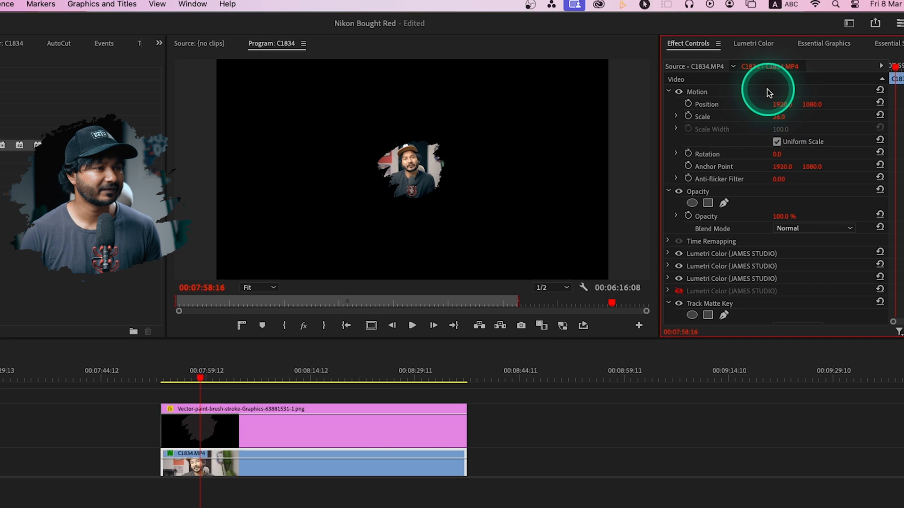
left_click(696, 92)
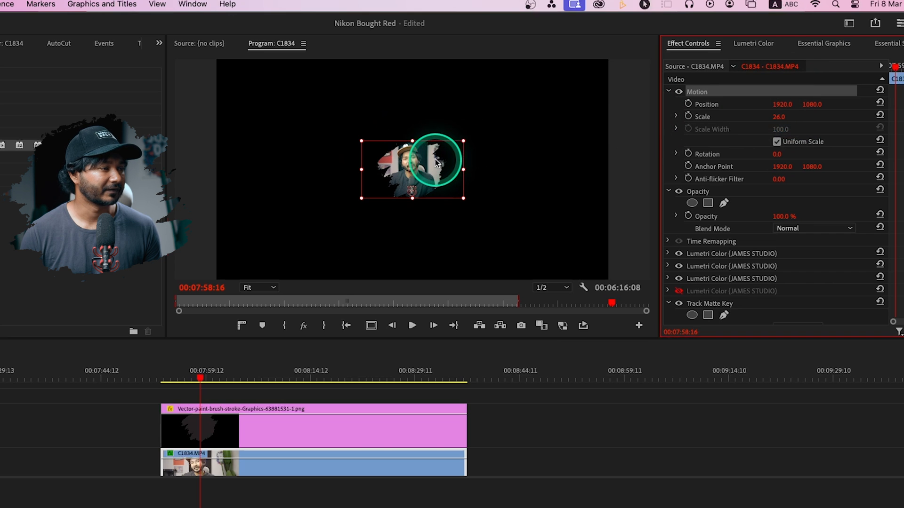
left_click_drag(428, 166, 294, 251)
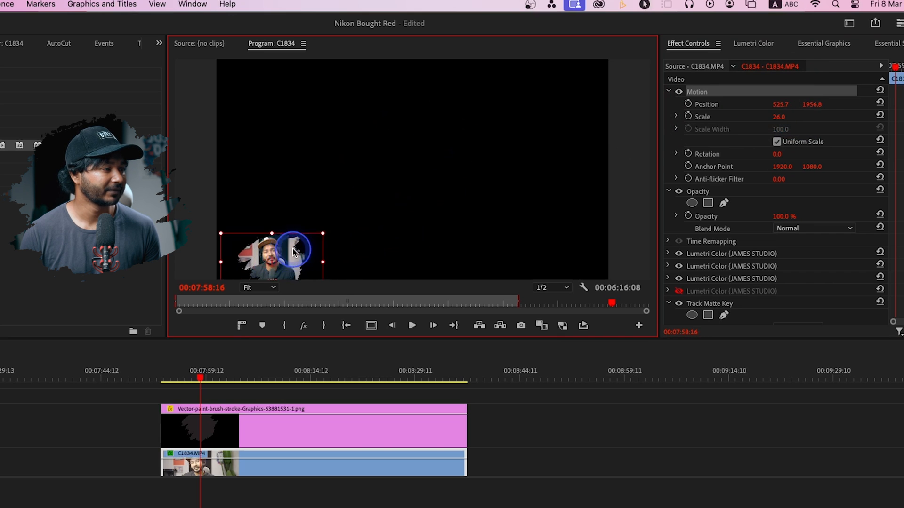
left_click_drag(291, 254, 288, 239)
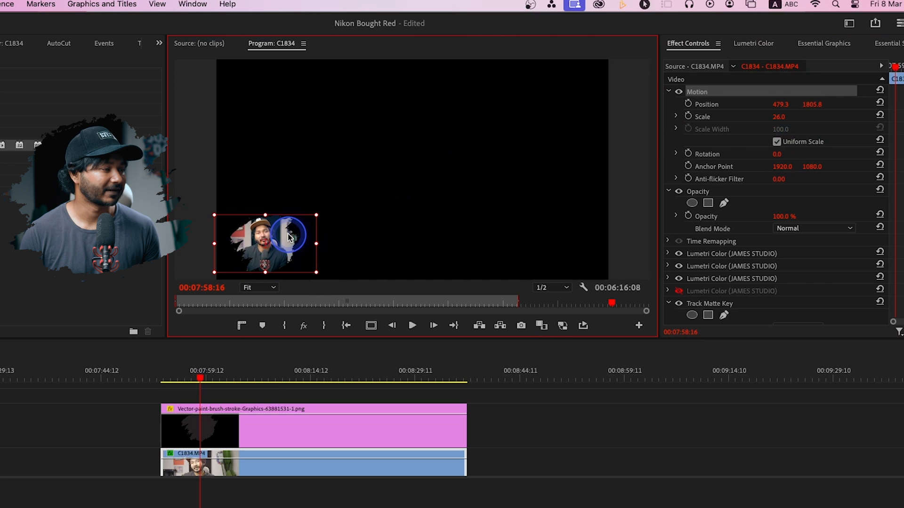